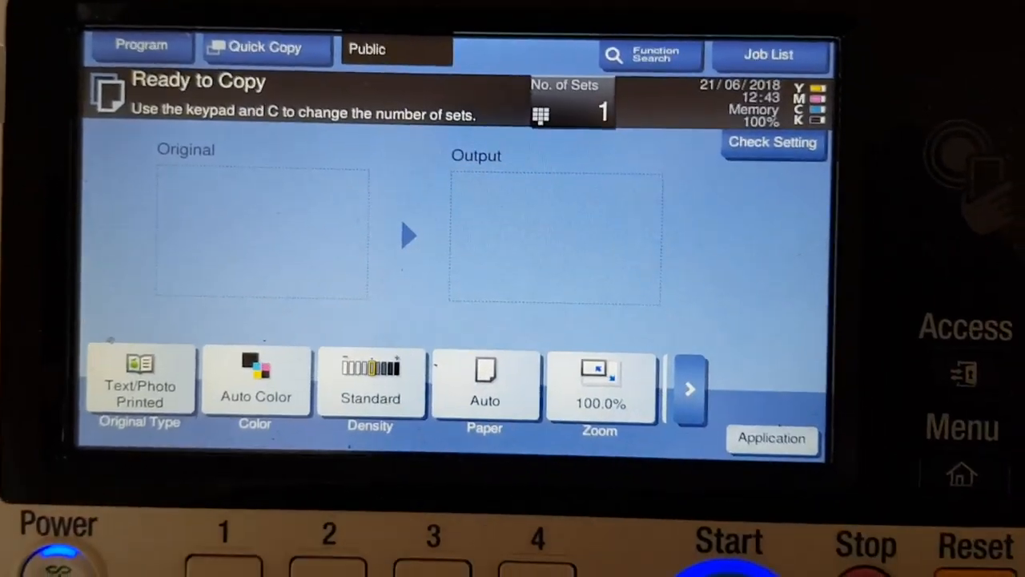
# - Switch copying to Full Color and bring up the Application settings
pyautogui.click(256, 386)
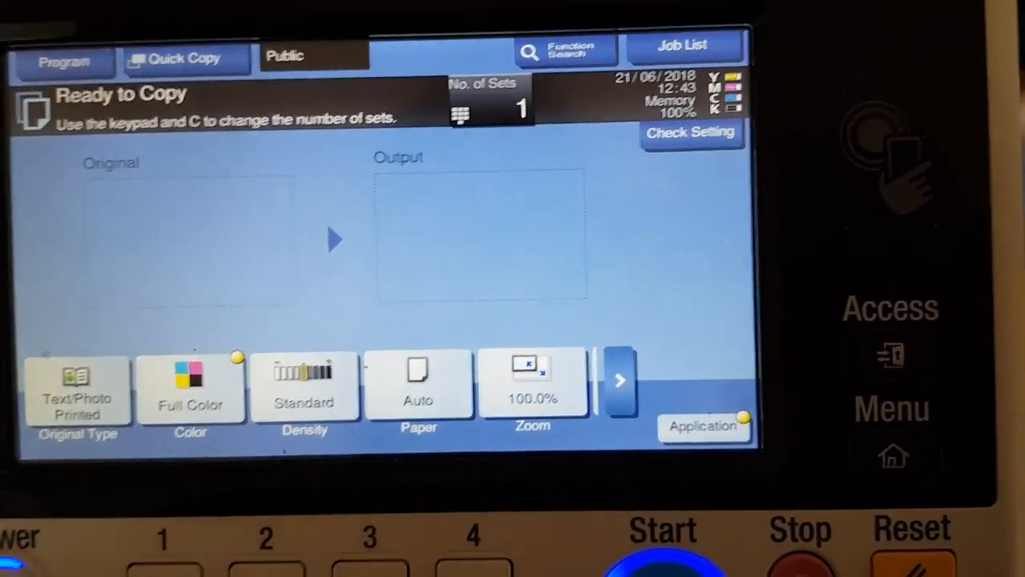
pyautogui.click(416, 390)
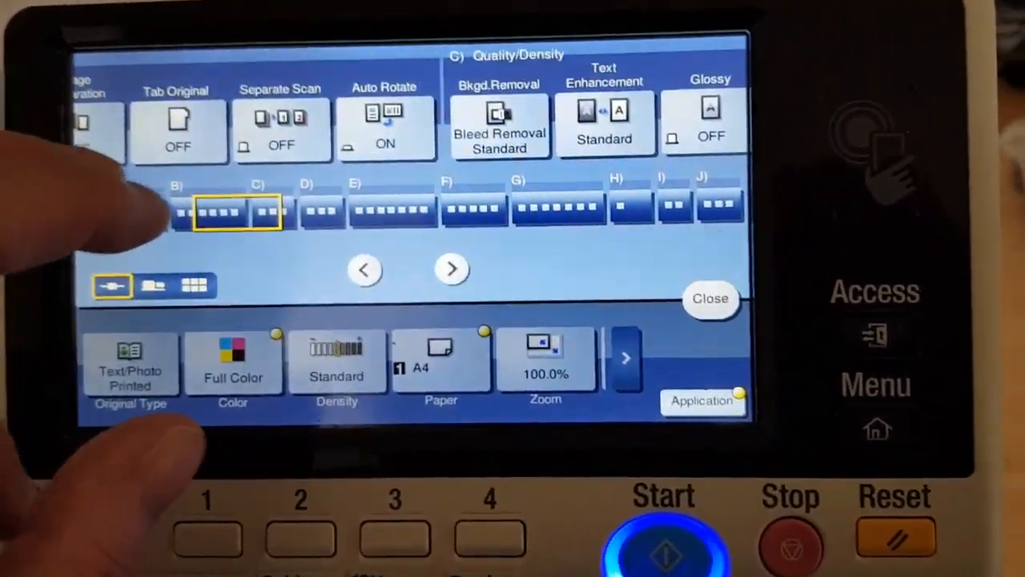
# - Set Bkgd. Removal +2, Text Enhancement +4 and turn Neg./Pos. Reverse ON
pyautogui.click(500, 128)
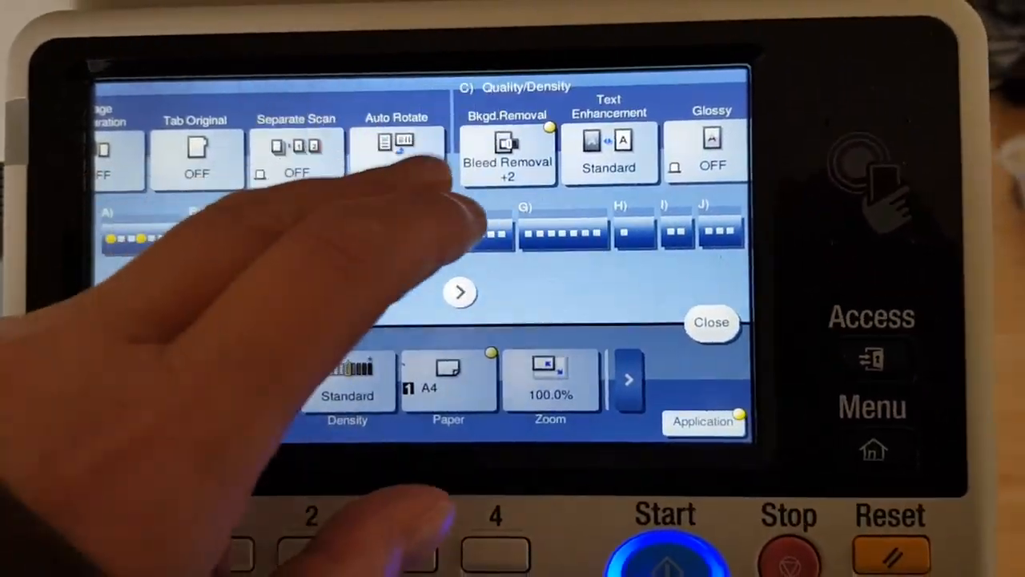
pyautogui.click(460, 291)
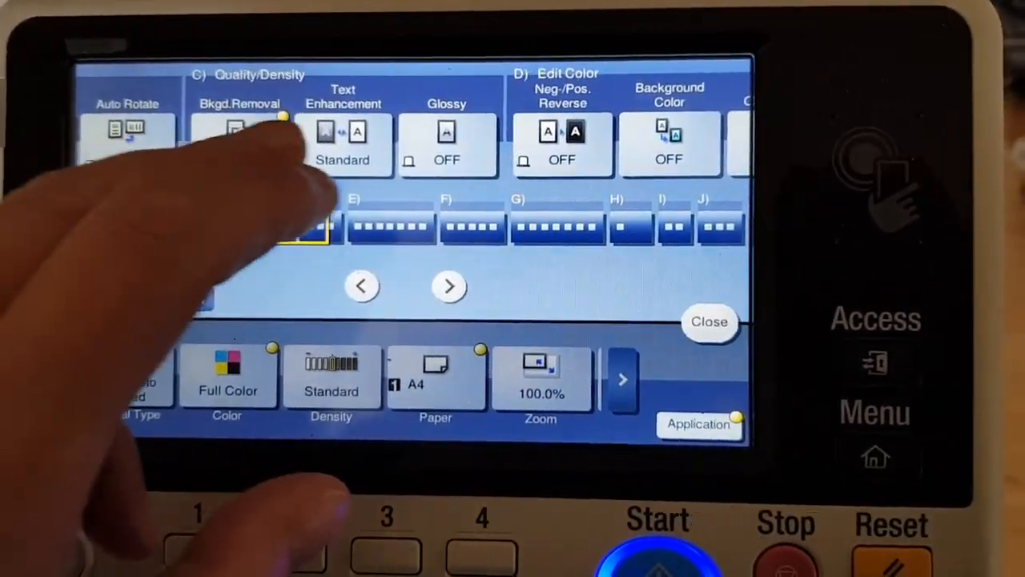
pyautogui.click(342, 144)
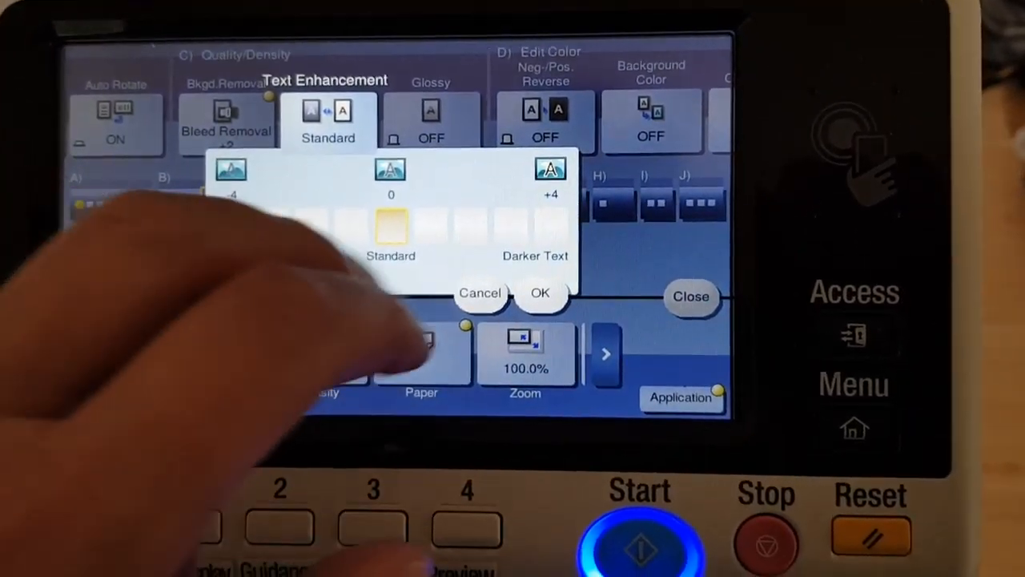
pyautogui.click(540, 291)
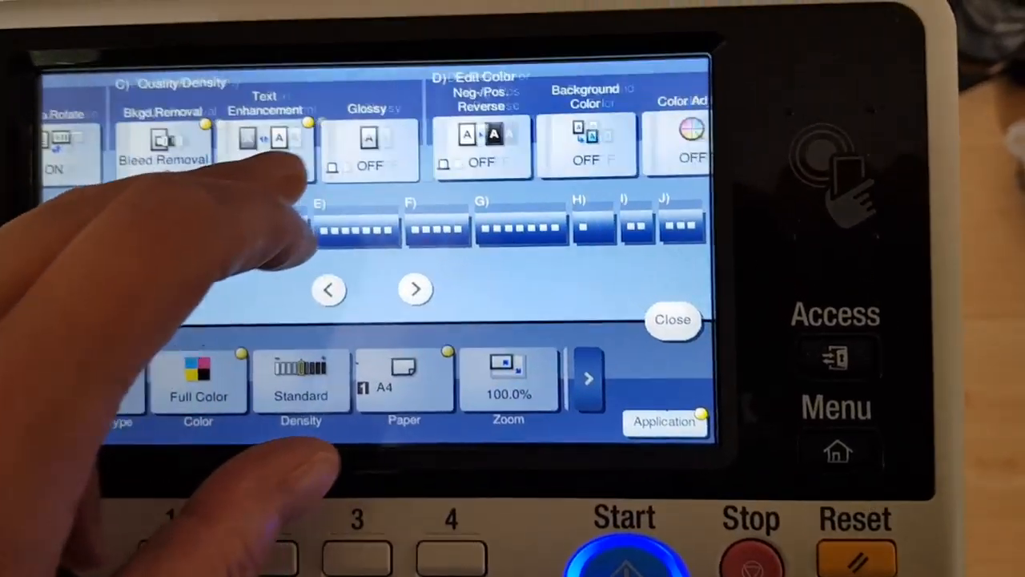
pyautogui.click(416, 289)
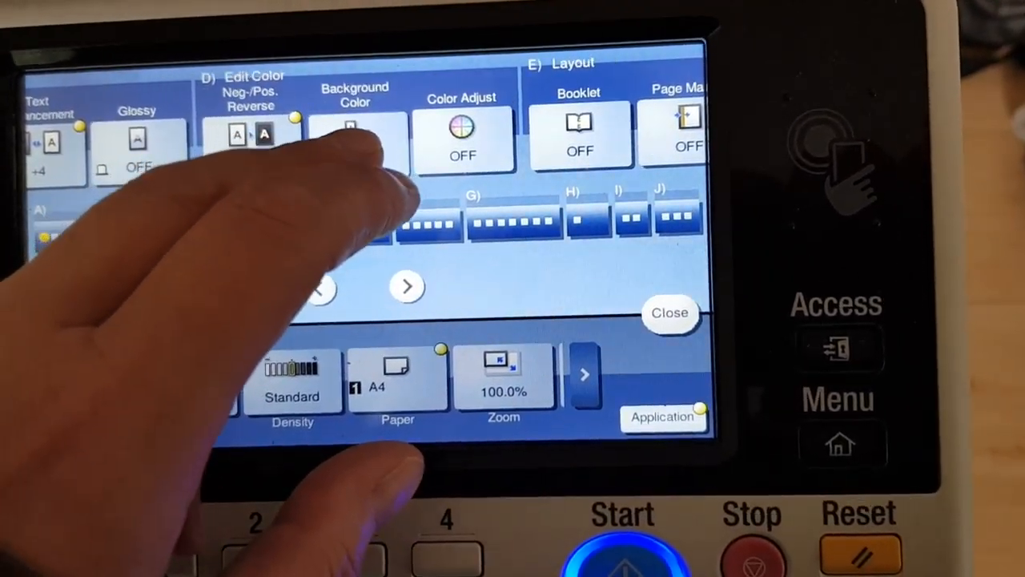
# - Turn Background Color ON and confirm Yellow as the copy background
pyautogui.click(356, 141)
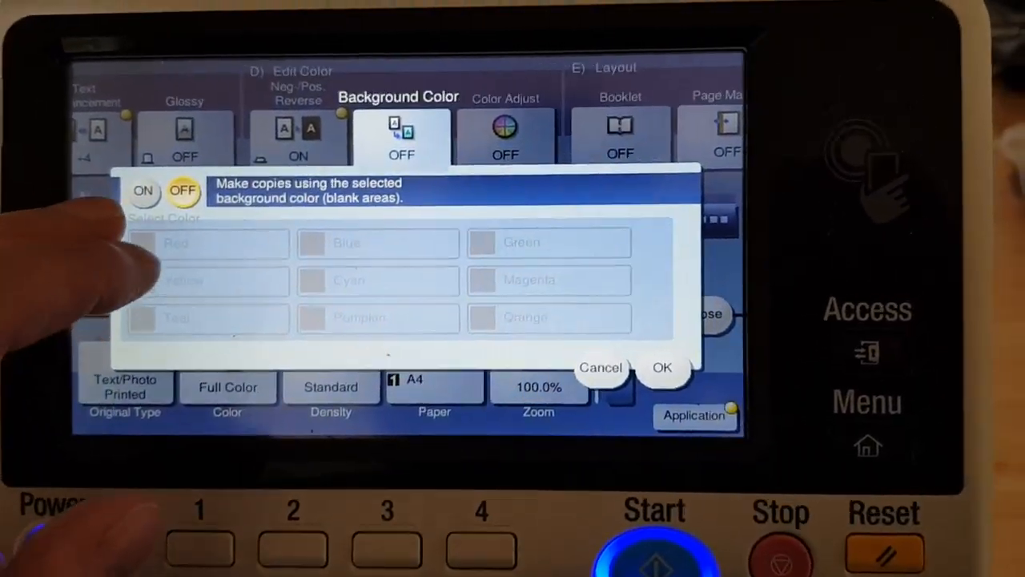
pyautogui.click(143, 190)
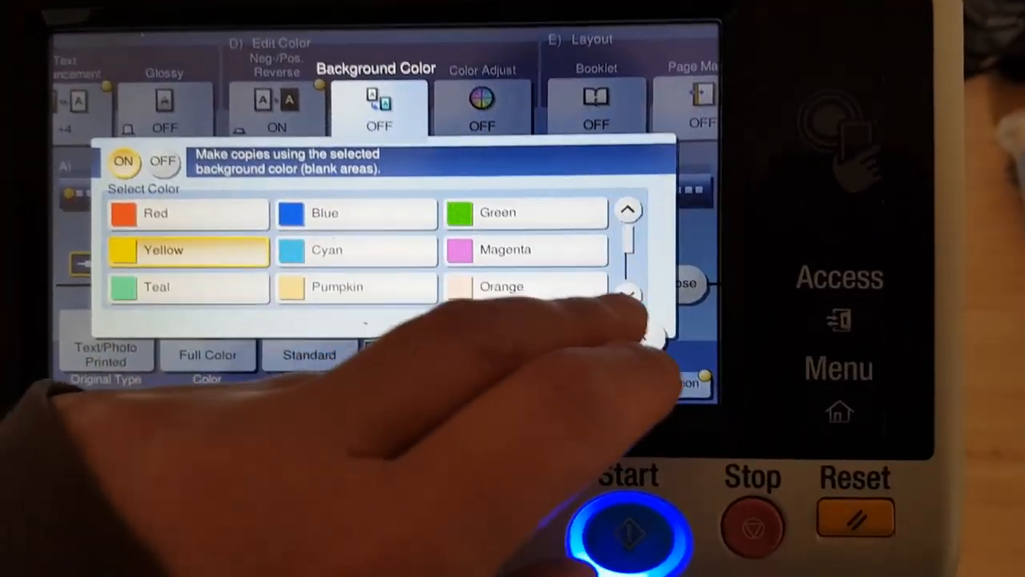
pyautogui.click(676, 285)
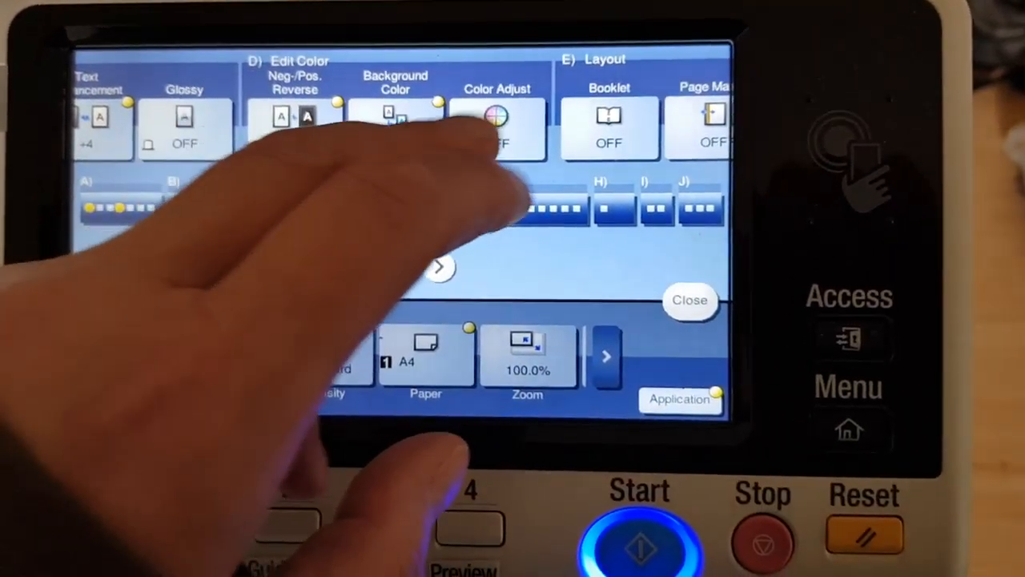
# - In Color Adjust, set Brightness to -3 and Red to +3
pyautogui.click(496, 120)
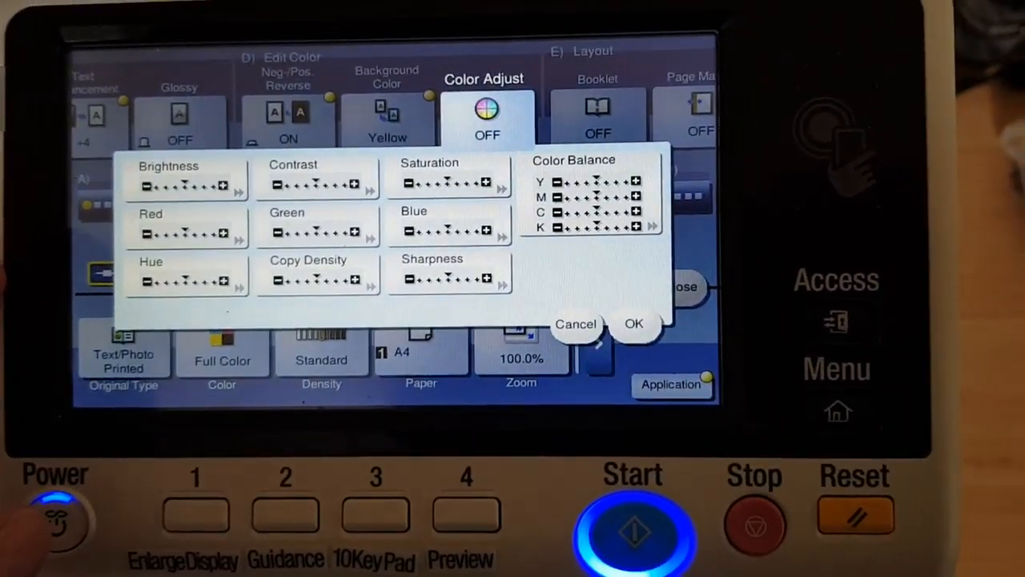
pyautogui.click(186, 185)
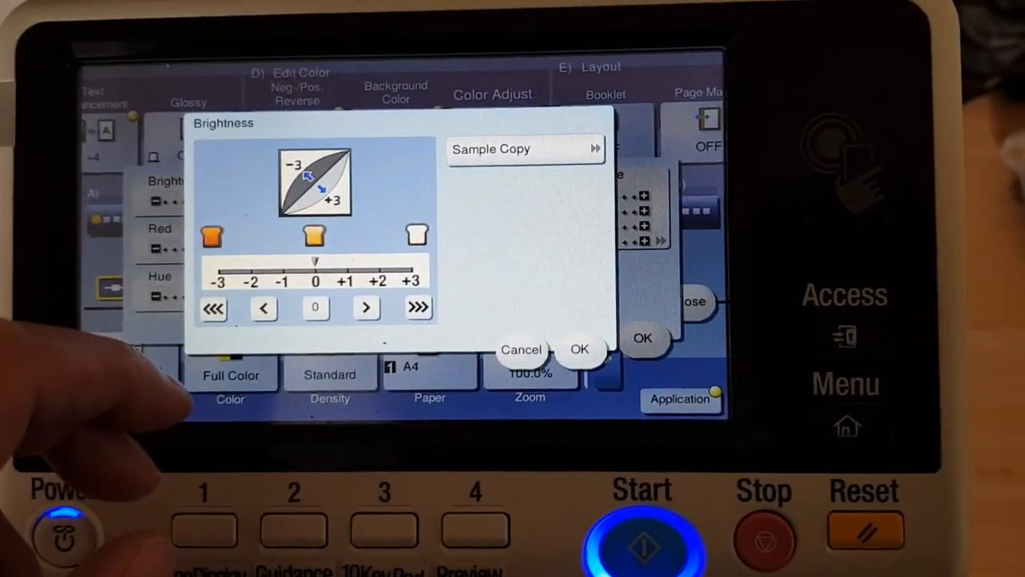
pyautogui.click(214, 308)
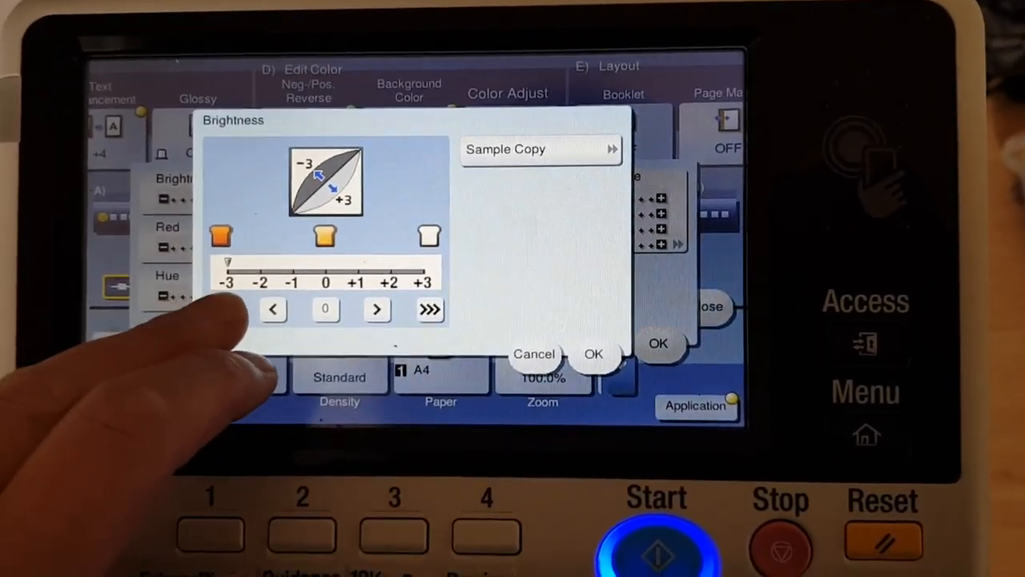
pyautogui.click(592, 354)
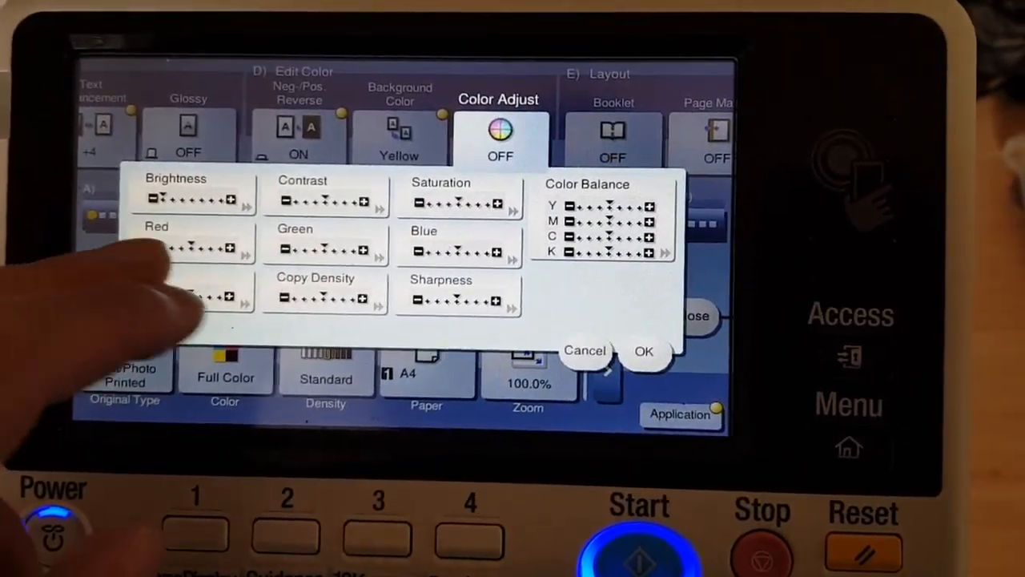
pyautogui.click(193, 243)
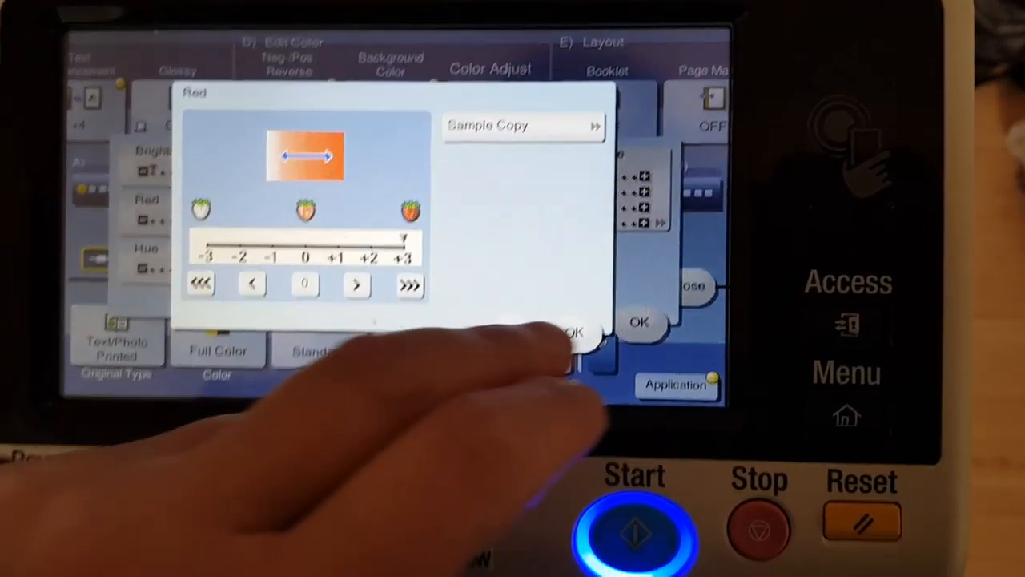
pyautogui.click(568, 329)
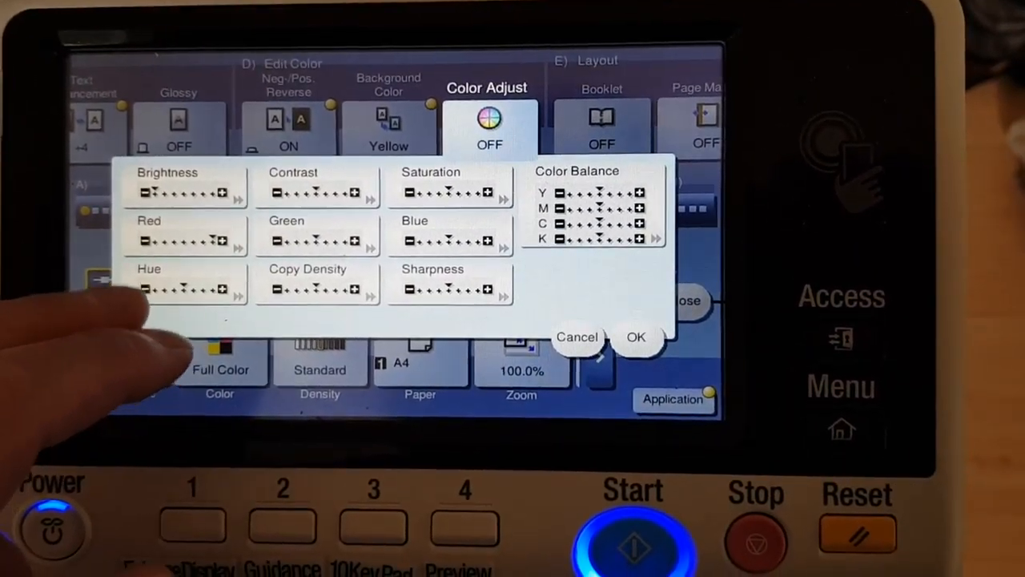
# - Adjust Hue, set Saturation to +3 and shift Color Balance toward Yellow
pyautogui.click(186, 289)
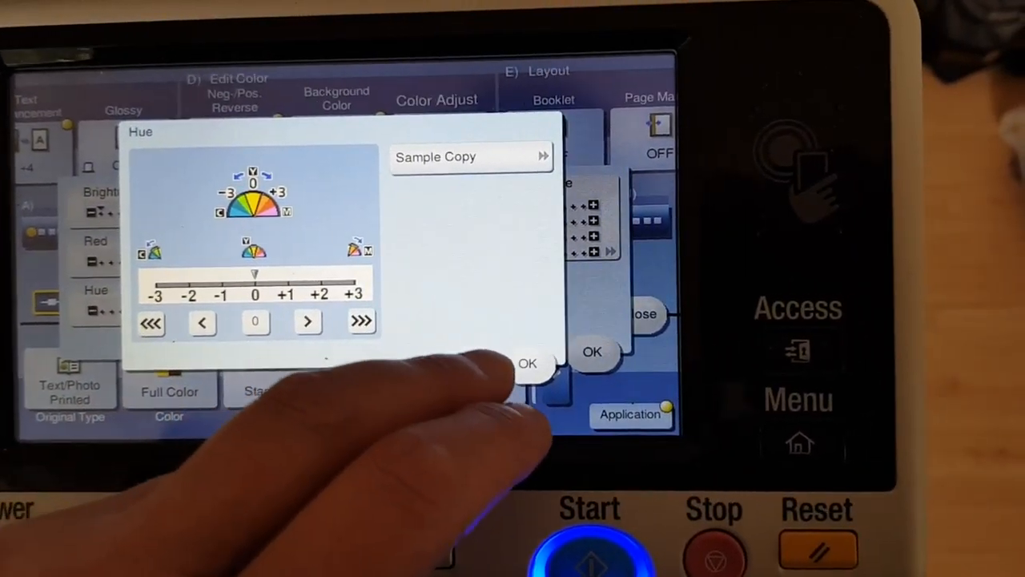
pyautogui.click(527, 362)
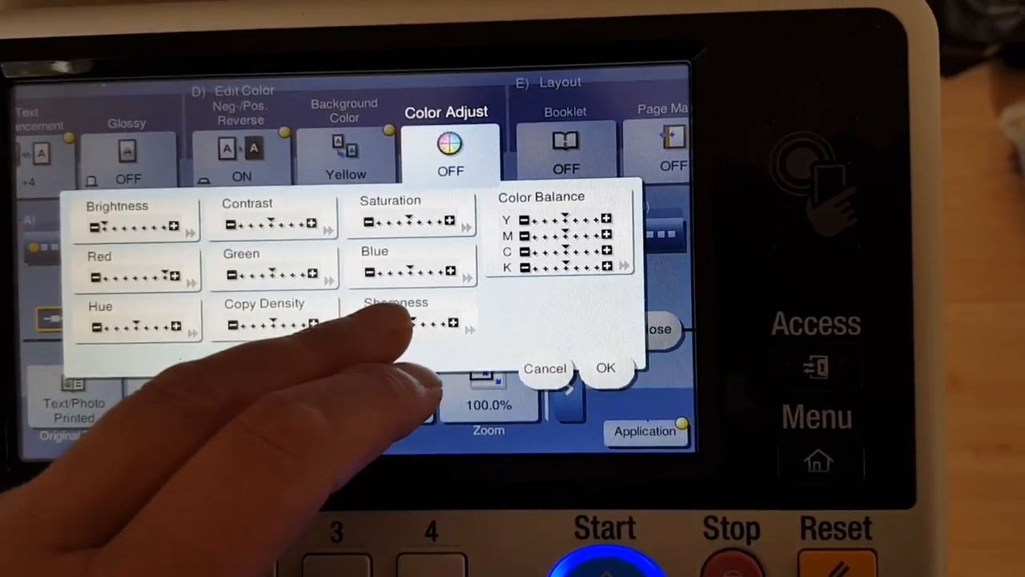
pyautogui.click(397, 321)
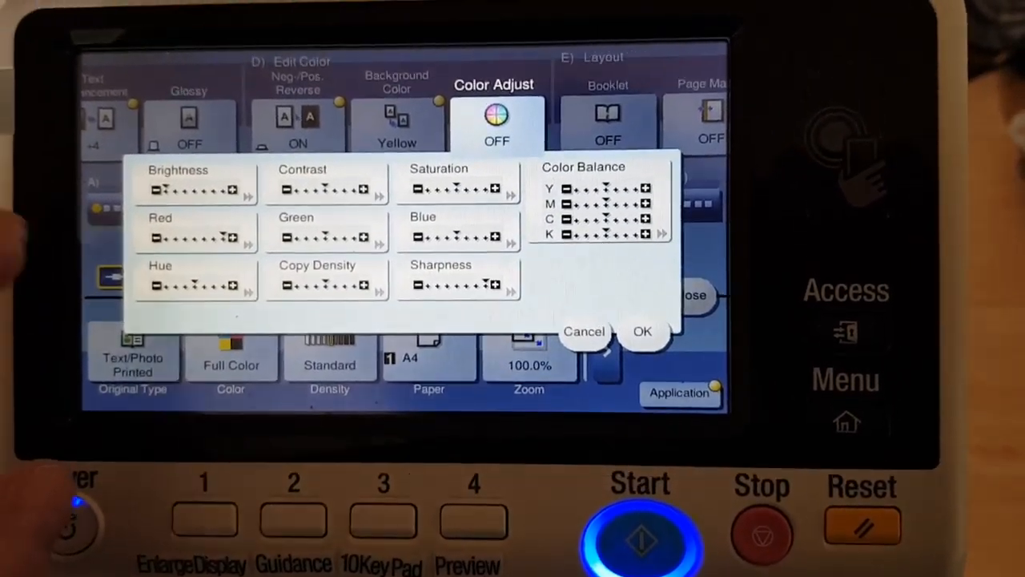
pyautogui.click(458, 189)
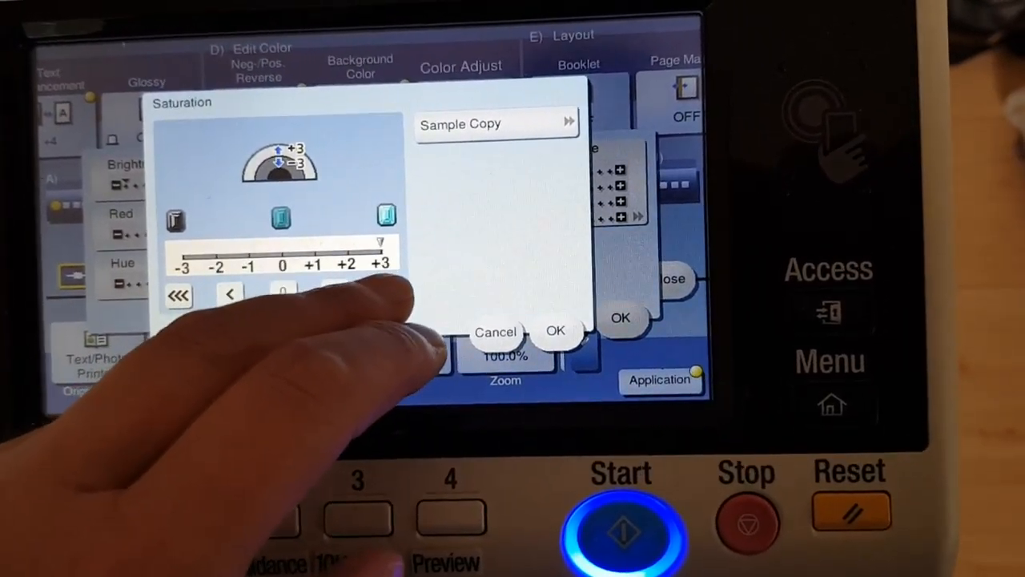
pyautogui.click(554, 330)
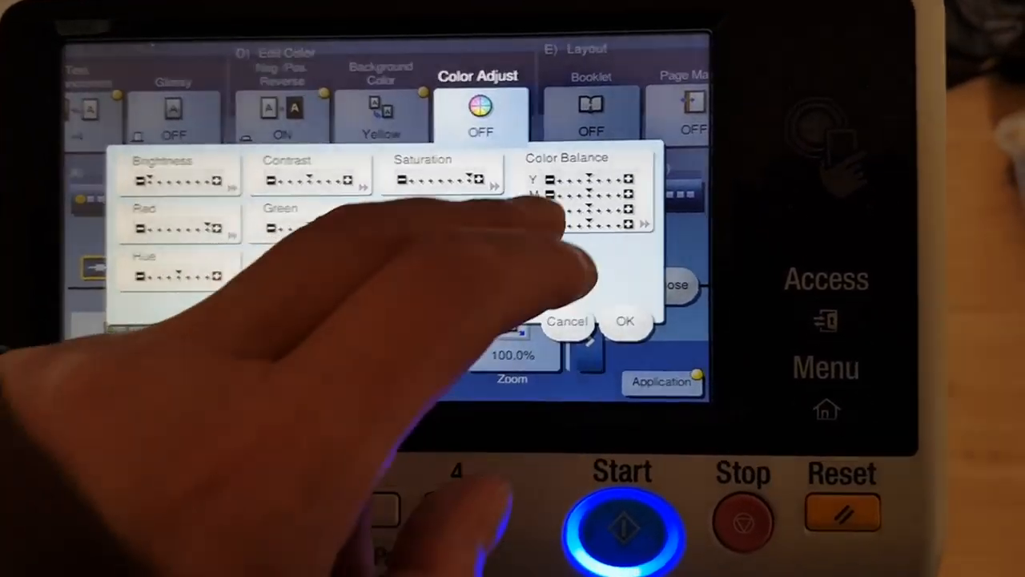
pyautogui.click(584, 179)
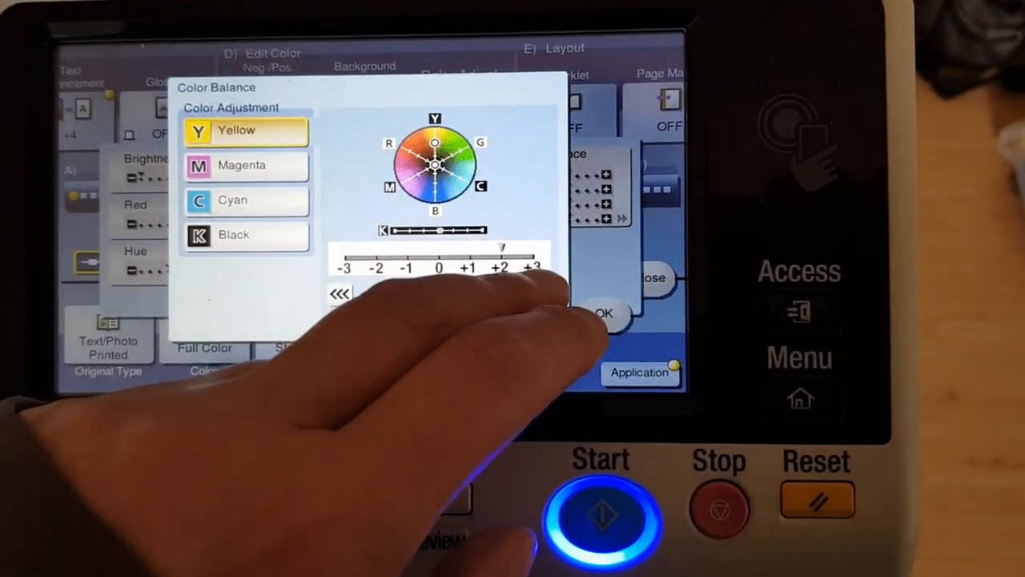
pyautogui.click(248, 179)
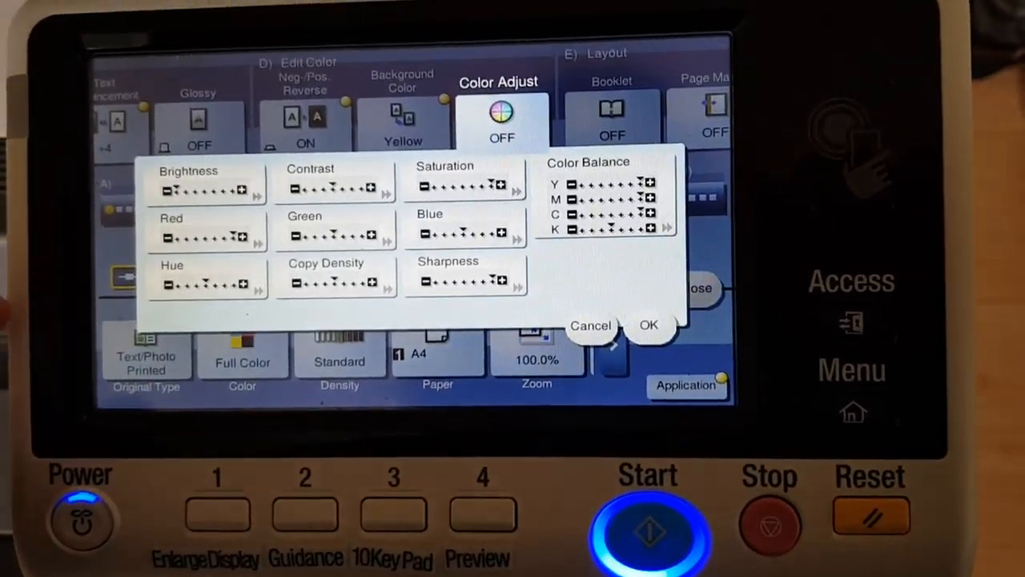
# - Apply the colour adjustments and return to the Ready to Copy screen
pyautogui.click(649, 324)
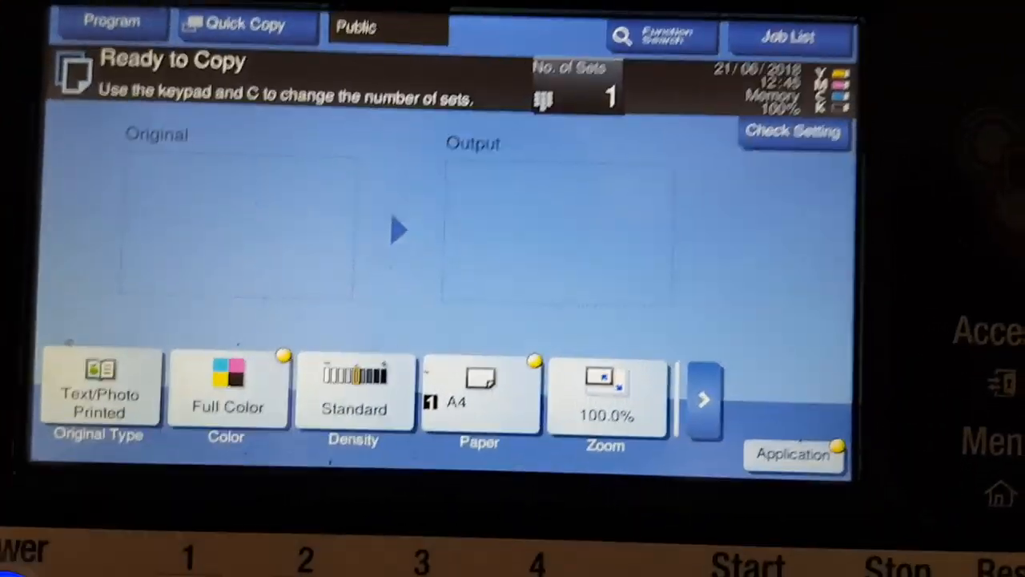
# - Make the copy Full Color and set manual zoom to 210% X and 210% Y
pyautogui.click(227, 393)
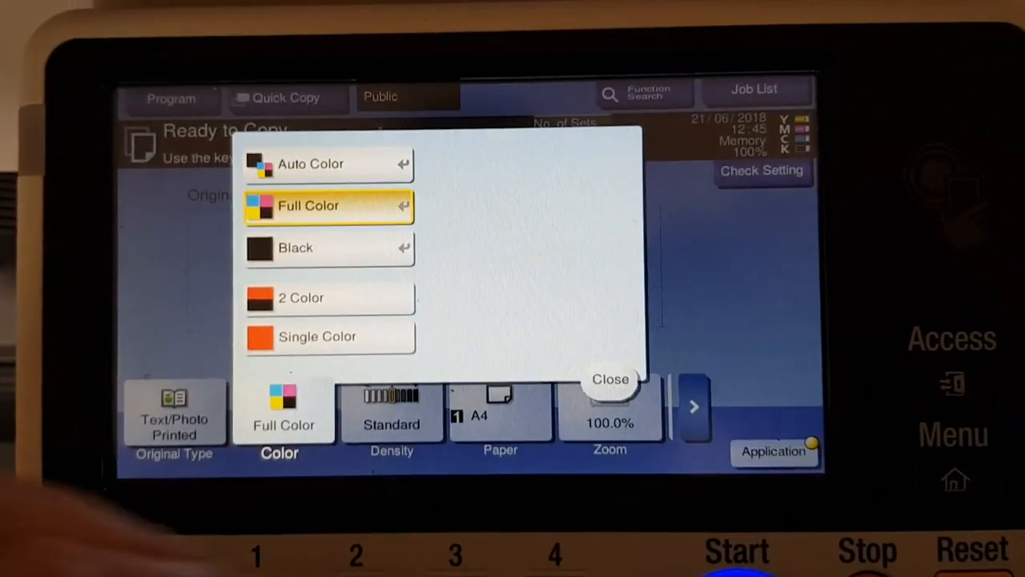
pyautogui.click(610, 378)
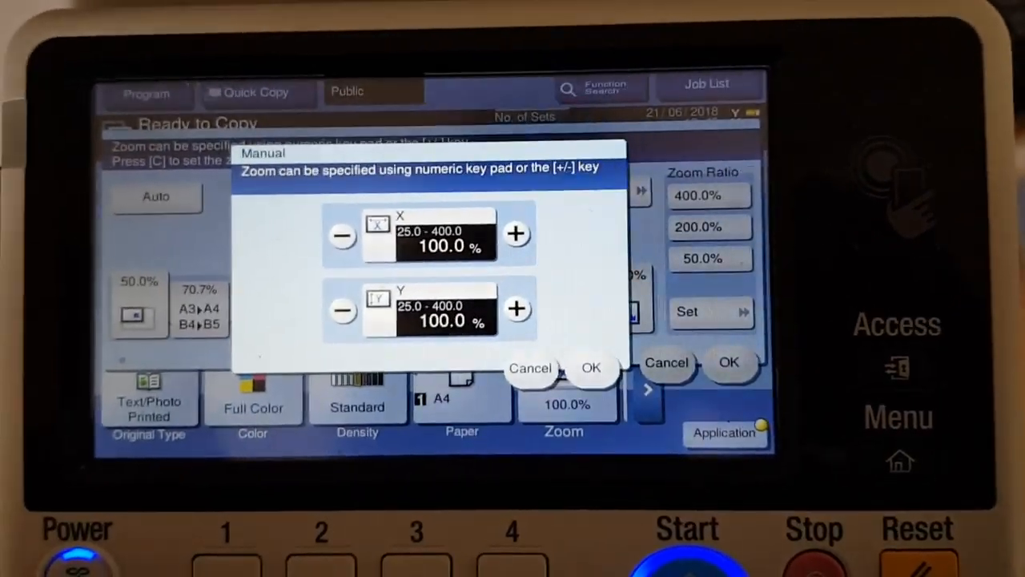
pyautogui.click(446, 233)
pyautogui.write('210')
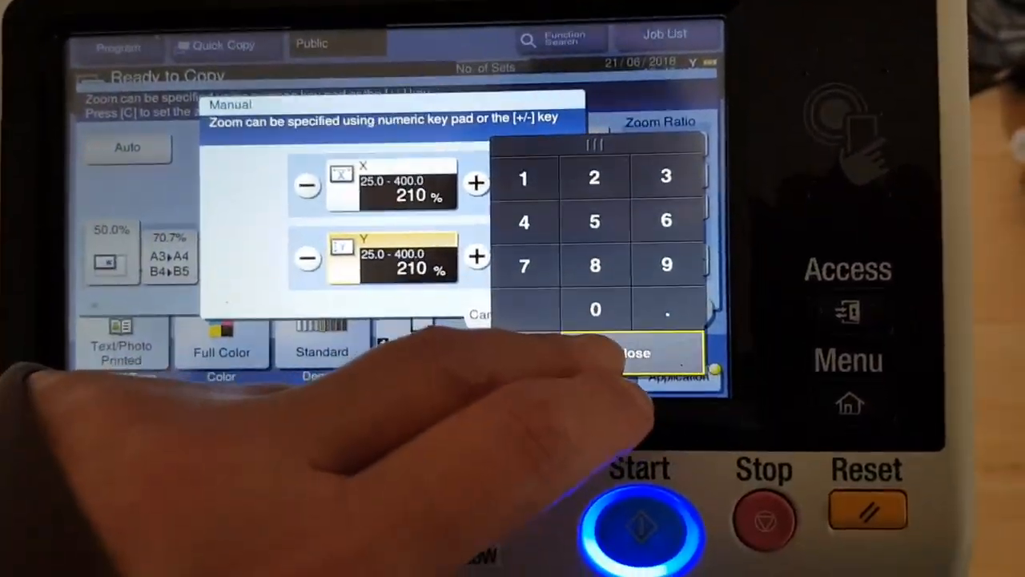
pyautogui.click(634, 352)
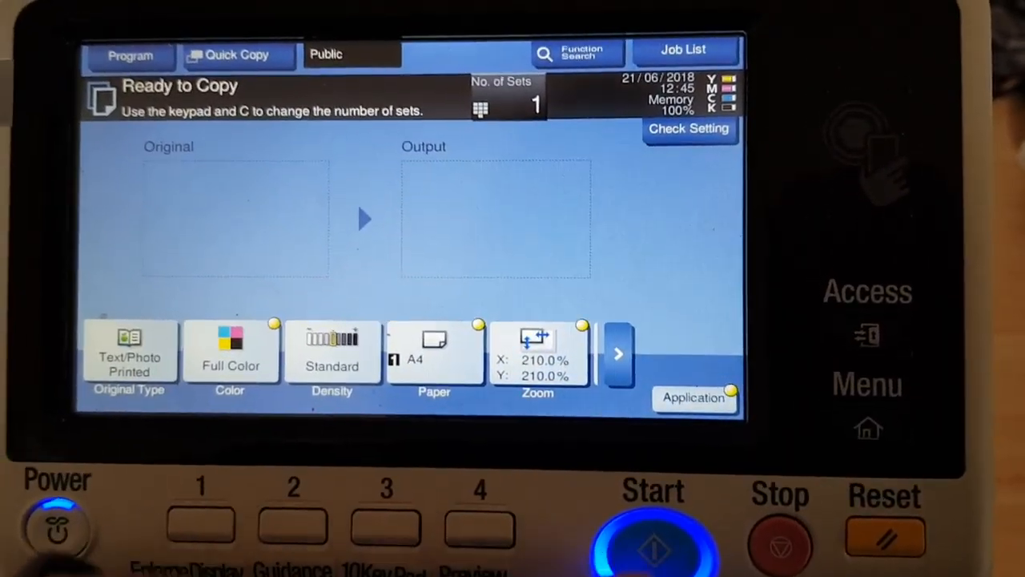
# - Scan the original and finish so the 210% full-colour copy prints
pyautogui.click(654, 545)
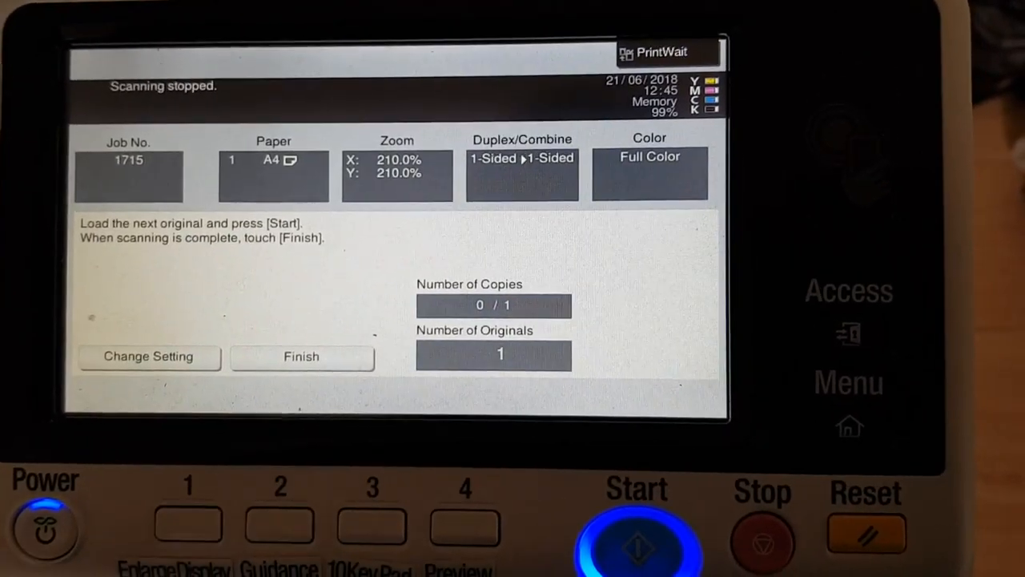
pyautogui.click(301, 355)
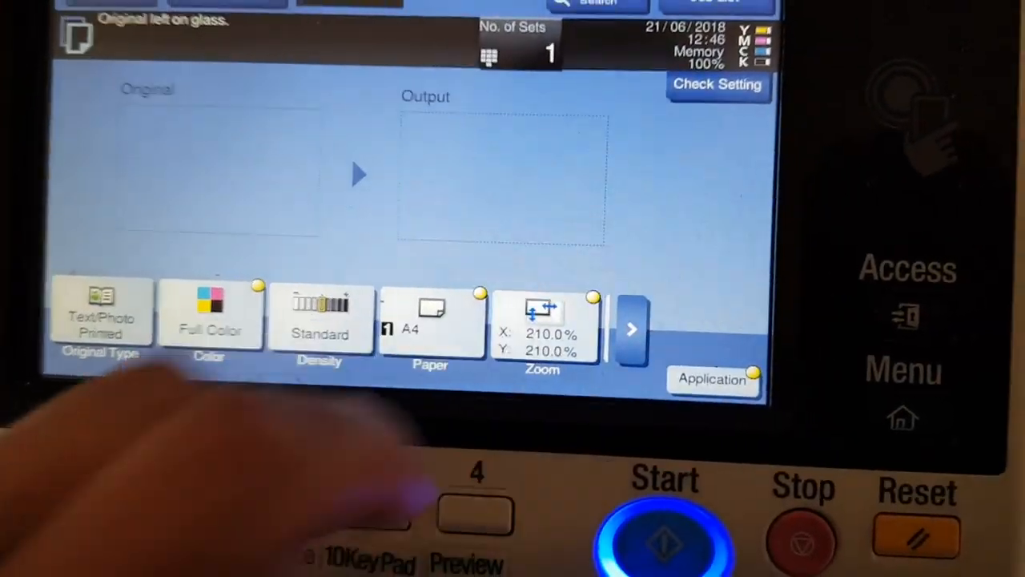
# - Set manual zoom to 216% horizontal and 219% vertical
pyautogui.click(541, 329)
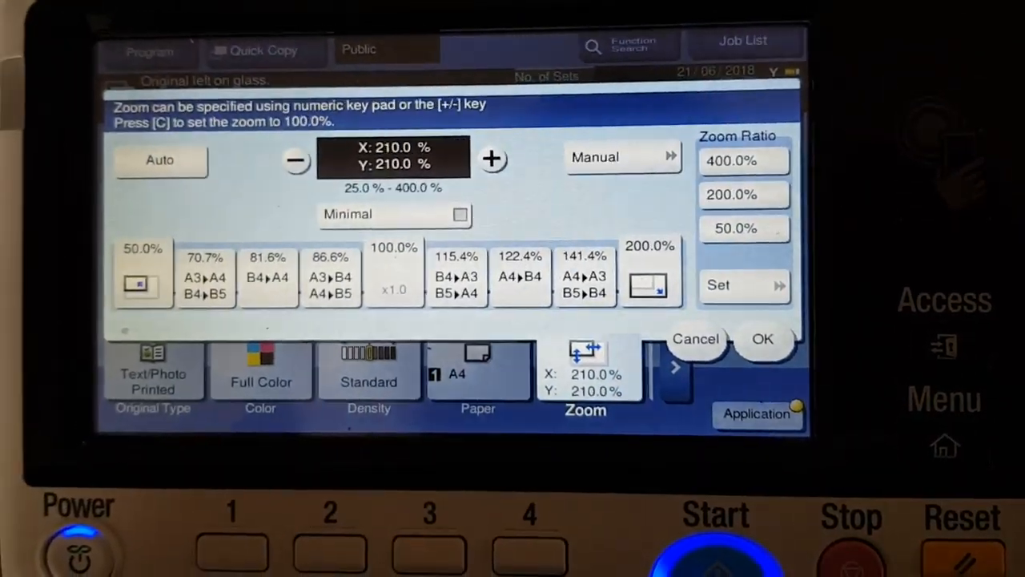
pyautogui.click(623, 157)
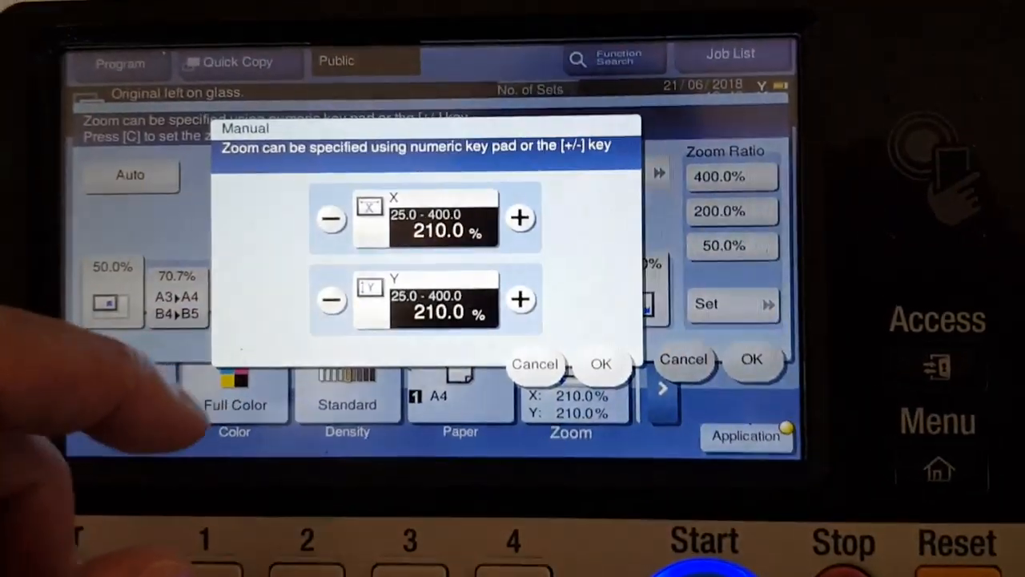
pyautogui.click(433, 231)
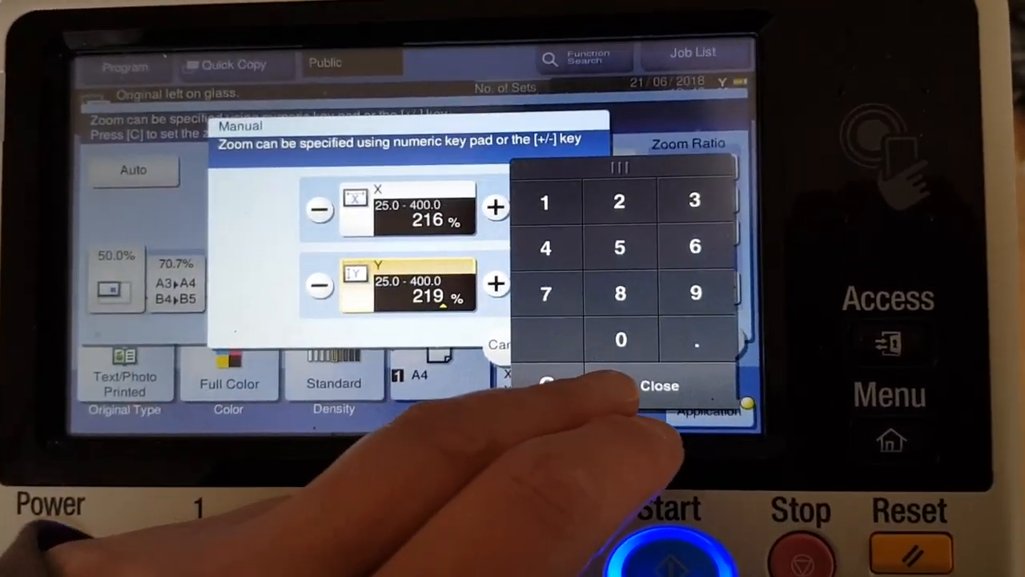
pyautogui.click(659, 384)
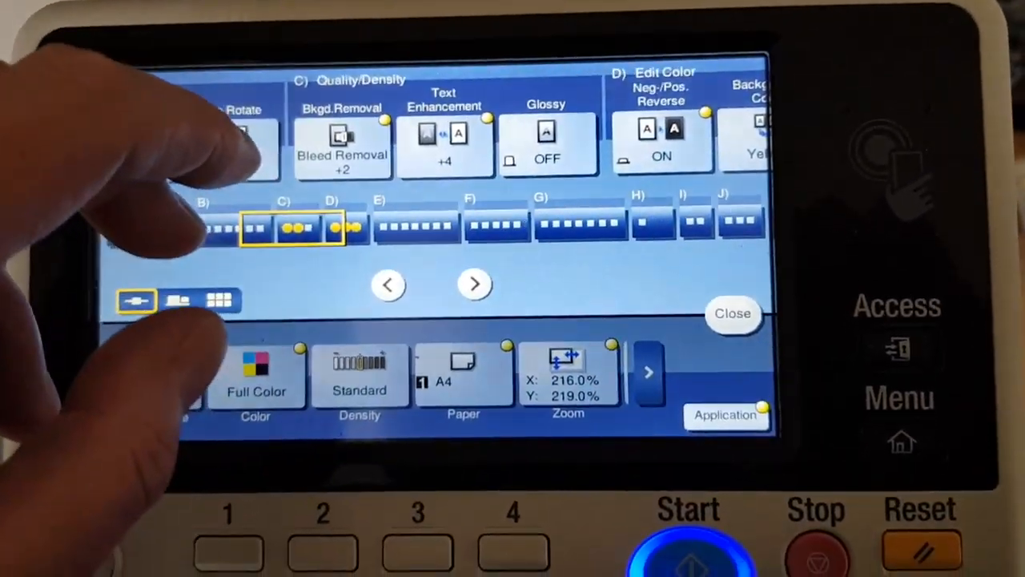
# - In Color Adjust, shift Hue toward warmer tones and confirm
pyautogui.click(474, 285)
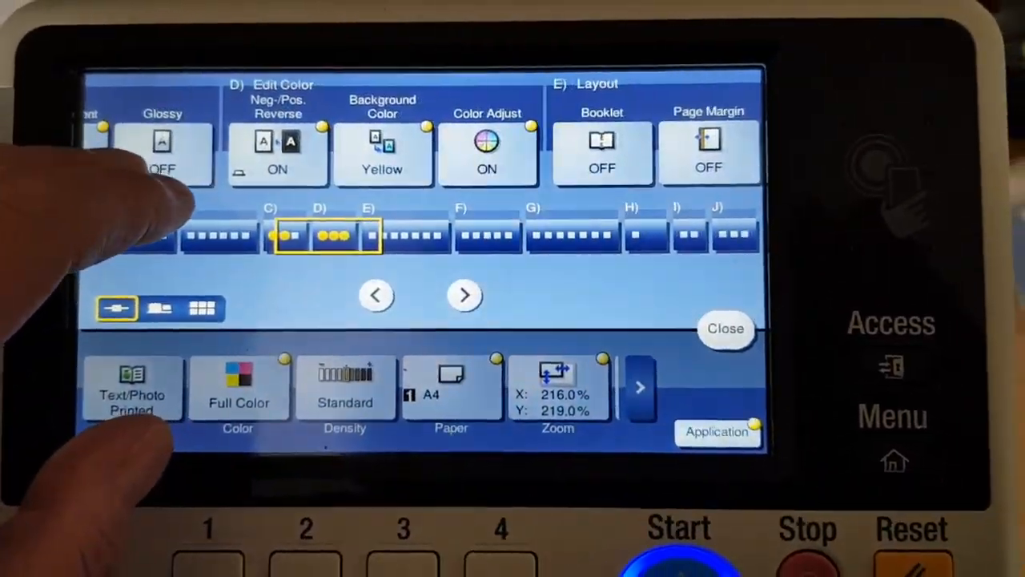
pyautogui.click(487, 152)
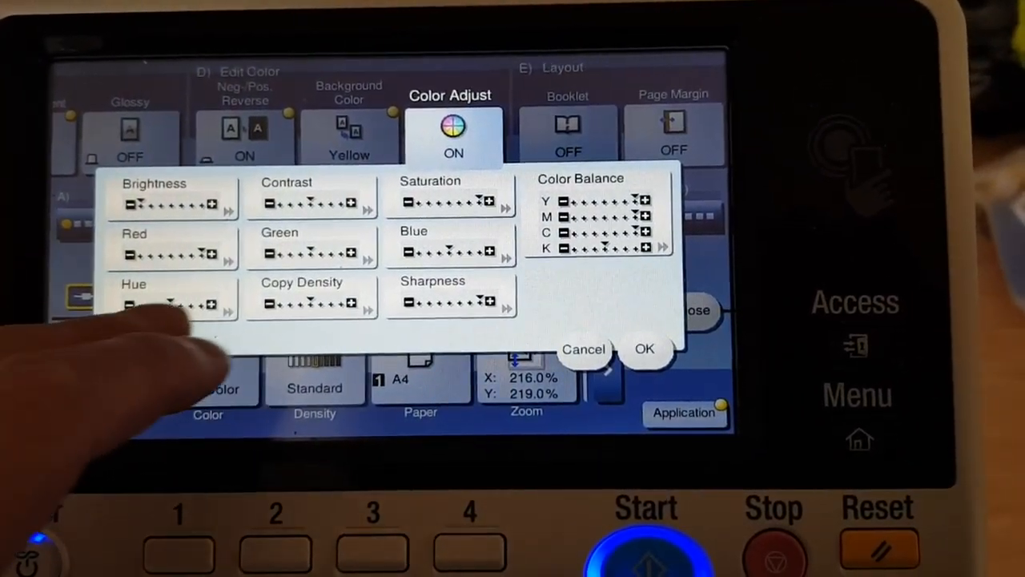
pyautogui.click(173, 301)
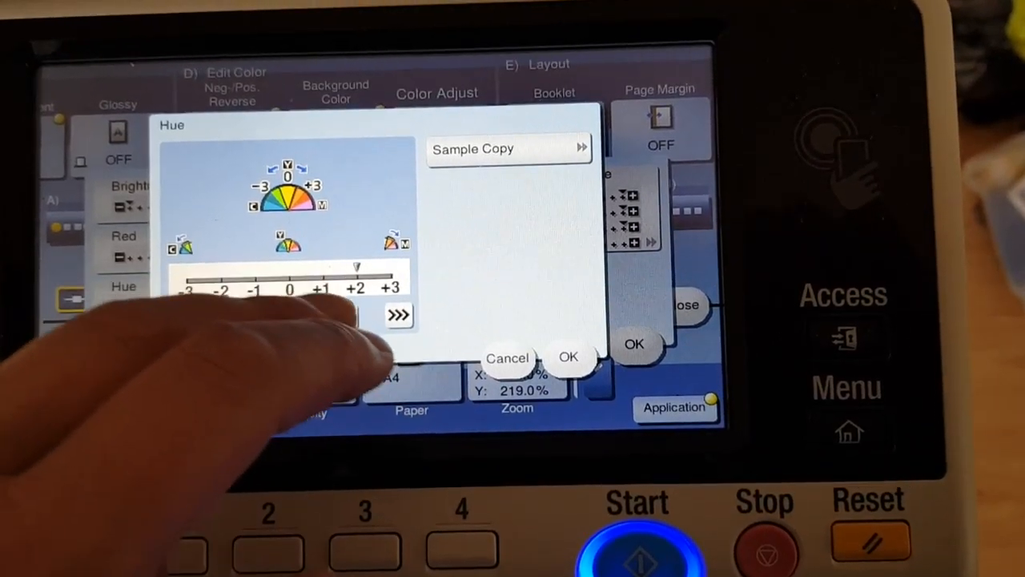
pyautogui.click(567, 358)
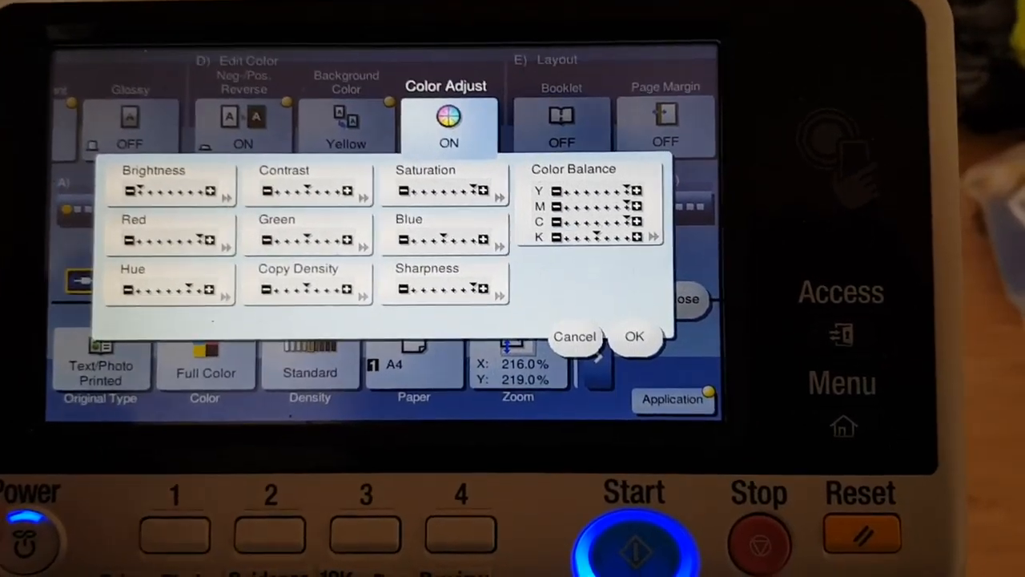
pyautogui.click(635, 336)
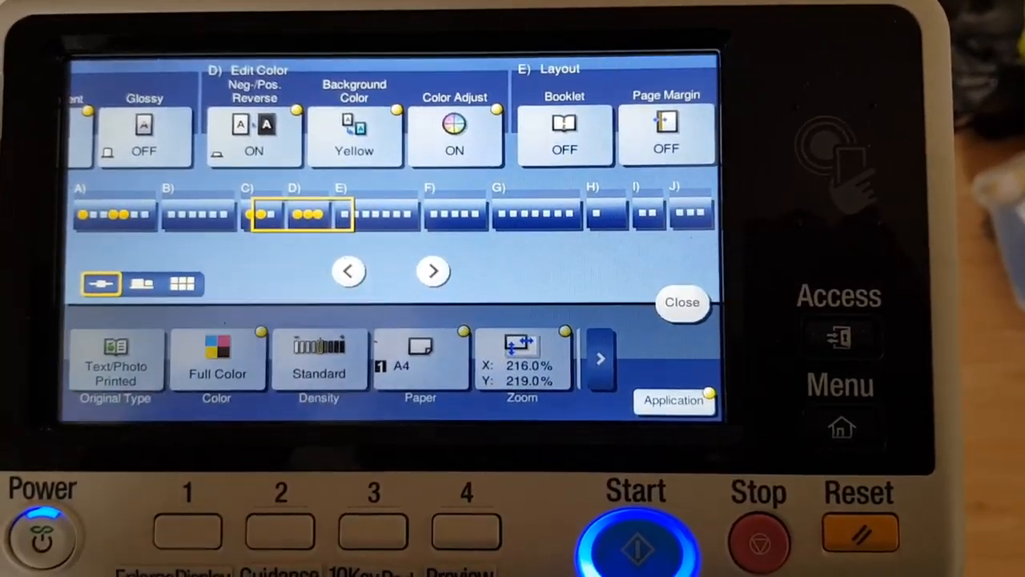
# - Scan the original, finish scanning and start printing the 216% × 219% copy
pyautogui.click(638, 548)
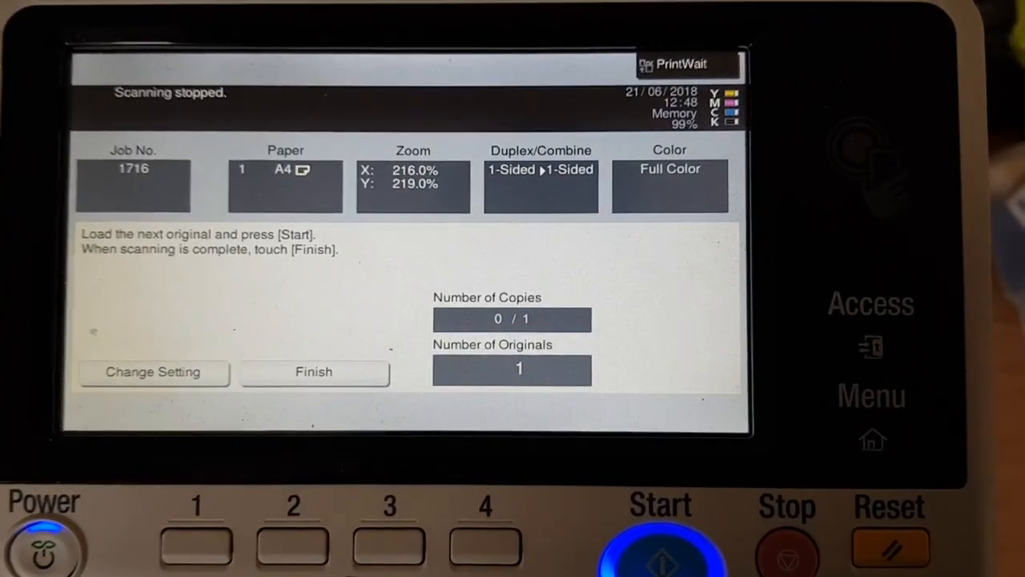
pyautogui.click(314, 371)
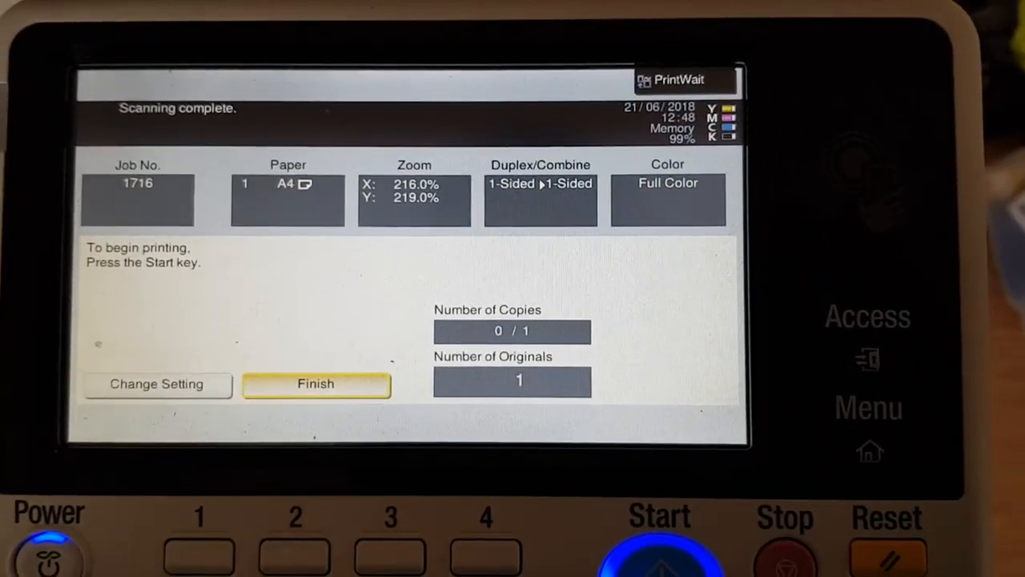
pyautogui.click(660, 552)
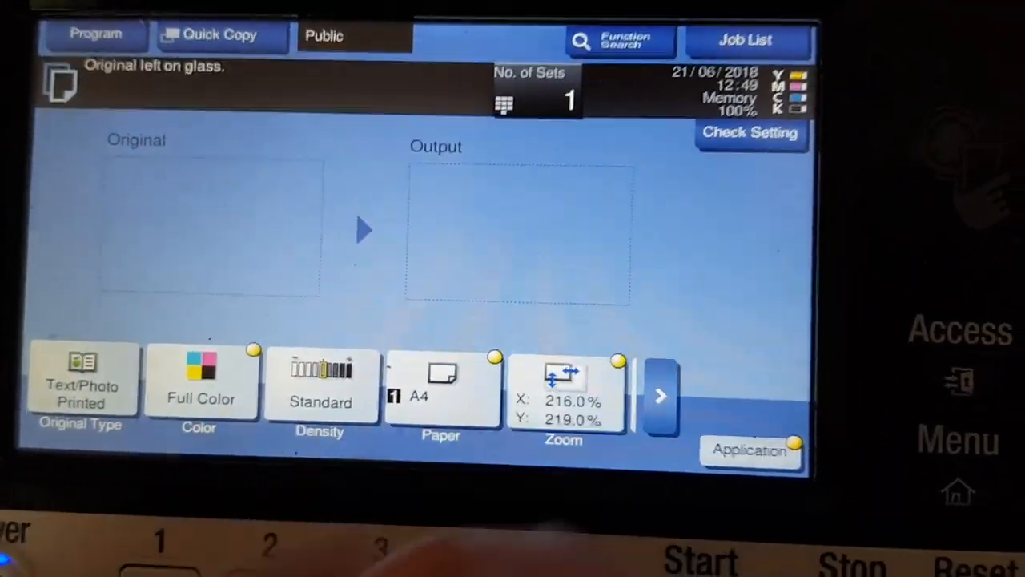
# - Set the vertical (Y) manual zoom to 225%, leaving horizontal at 216%, and confirm
pyautogui.click(564, 392)
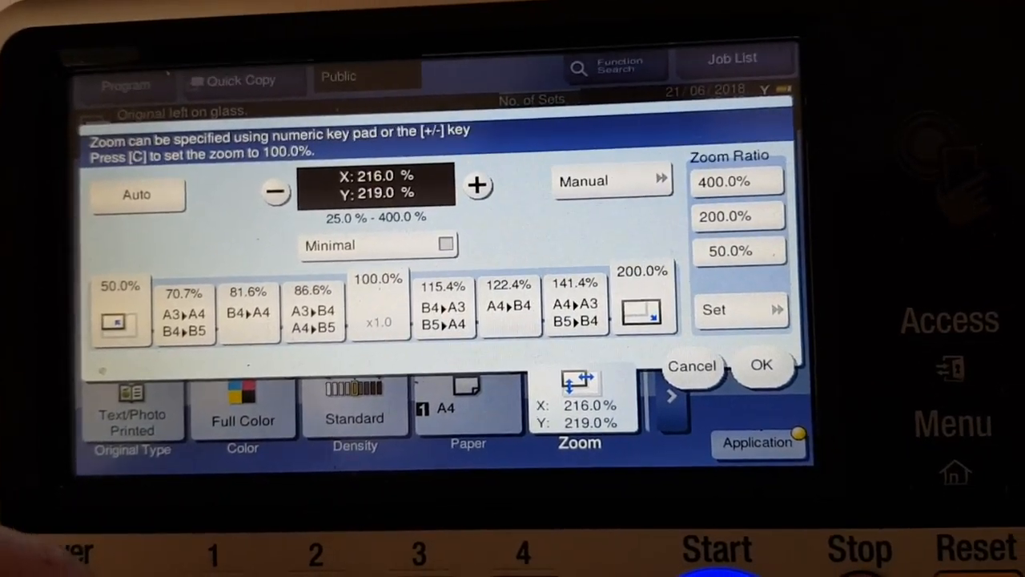
pyautogui.click(612, 180)
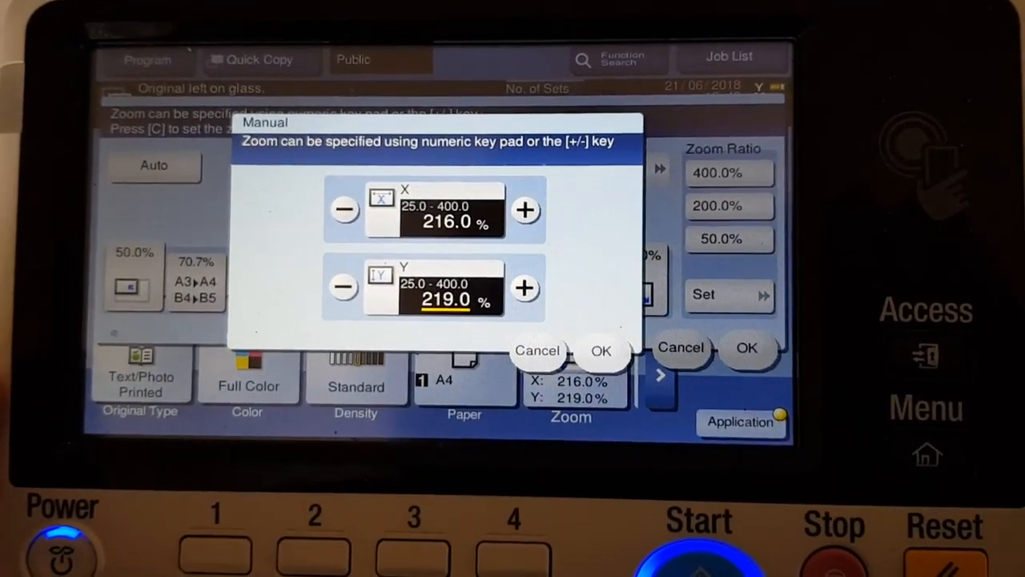
pyautogui.click(445, 299)
pyautogui.write('225')
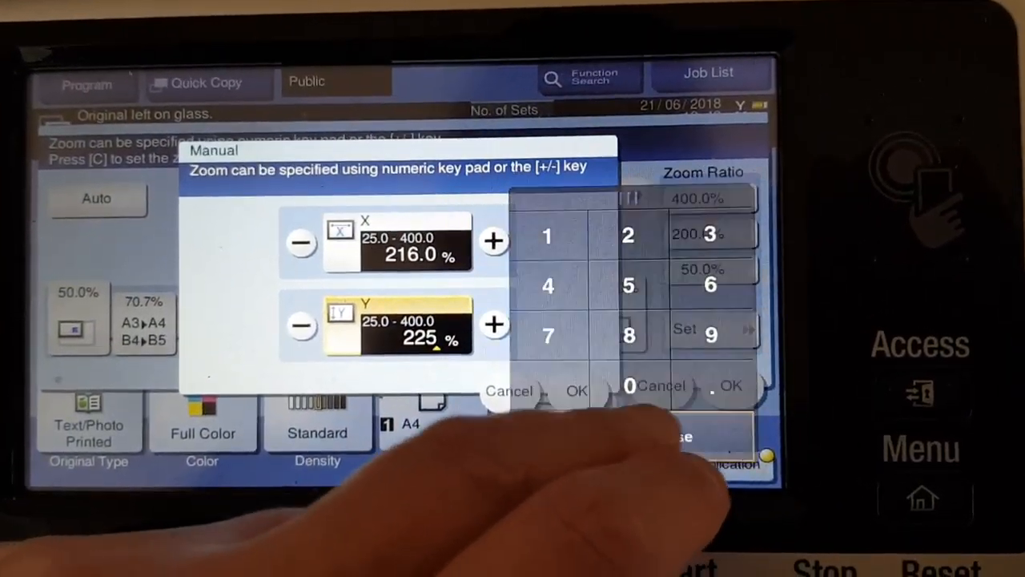
pyautogui.click(577, 391)
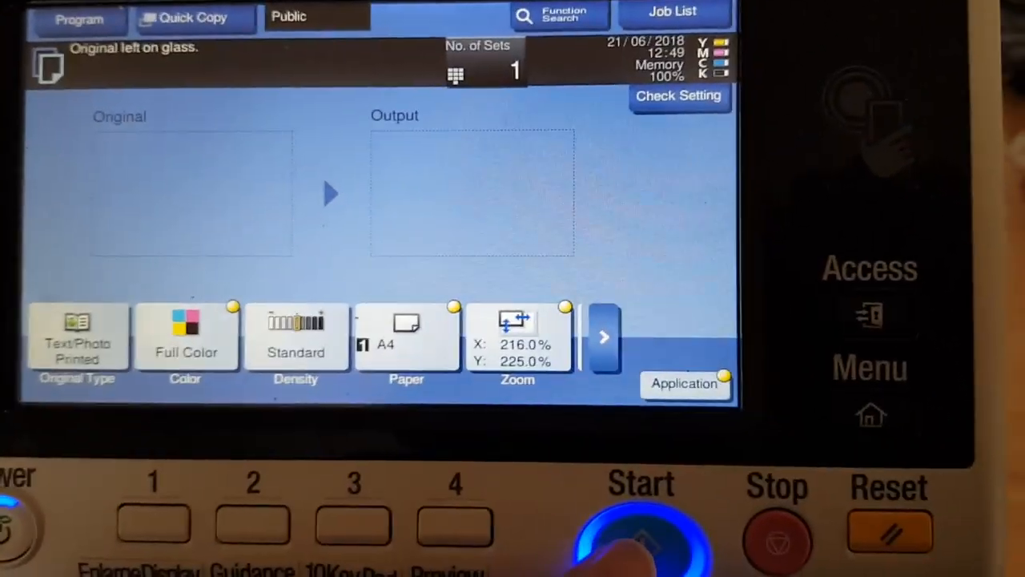
# - Scan the single original, finish scanning, and start printing the 216% × 225% copy
pyautogui.click(641, 521)
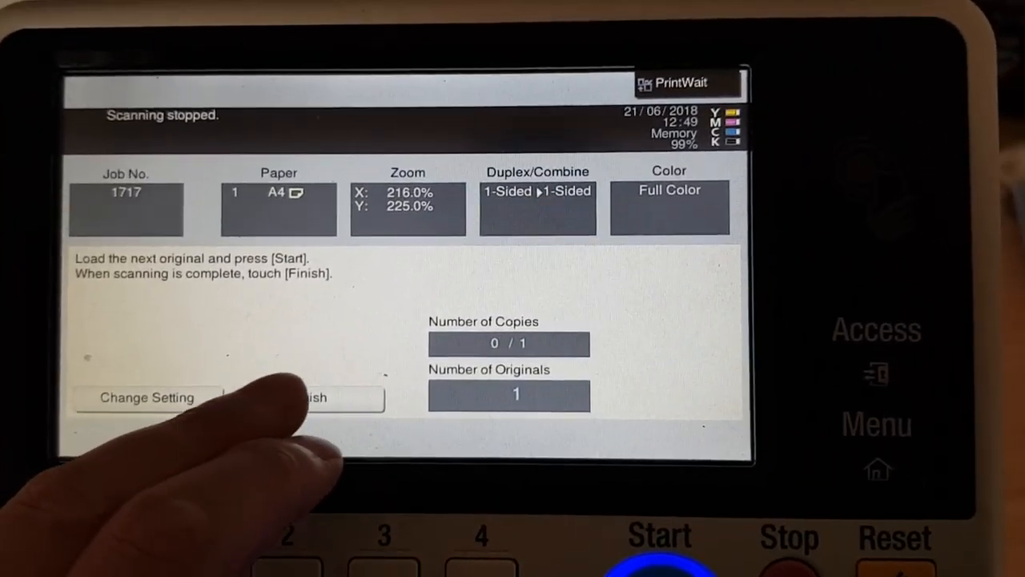
pyautogui.click(305, 397)
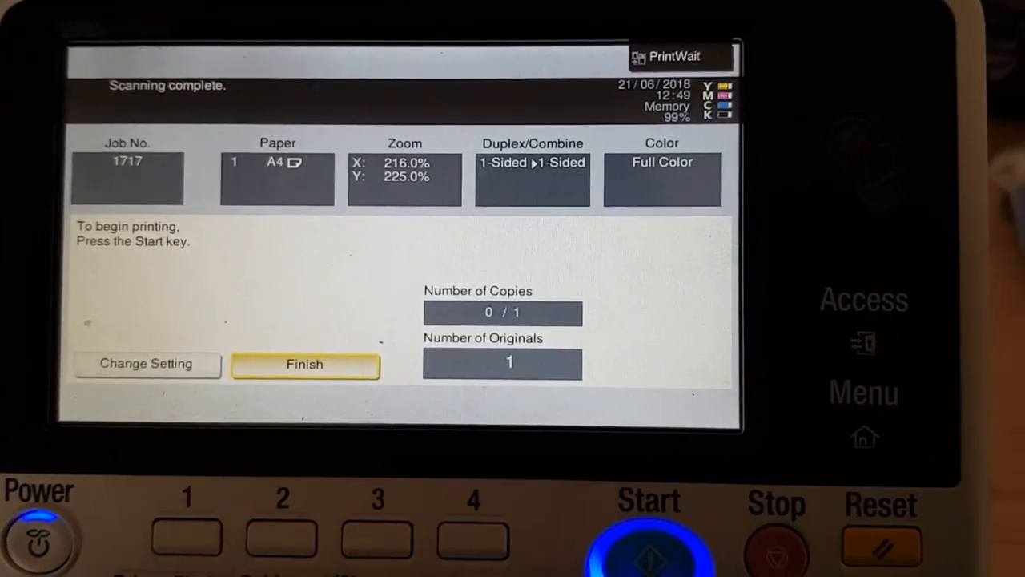
pyautogui.click(649, 532)
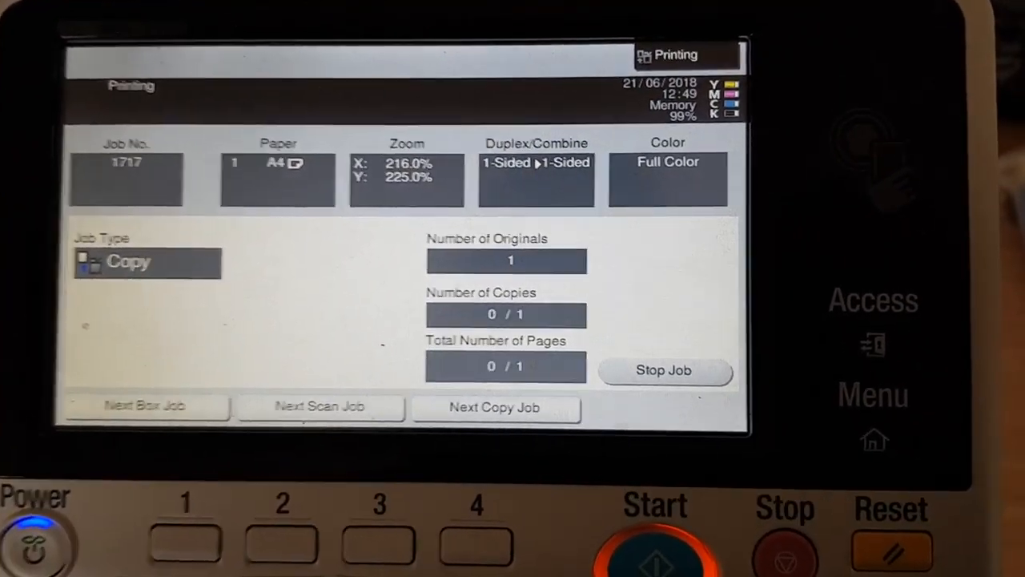